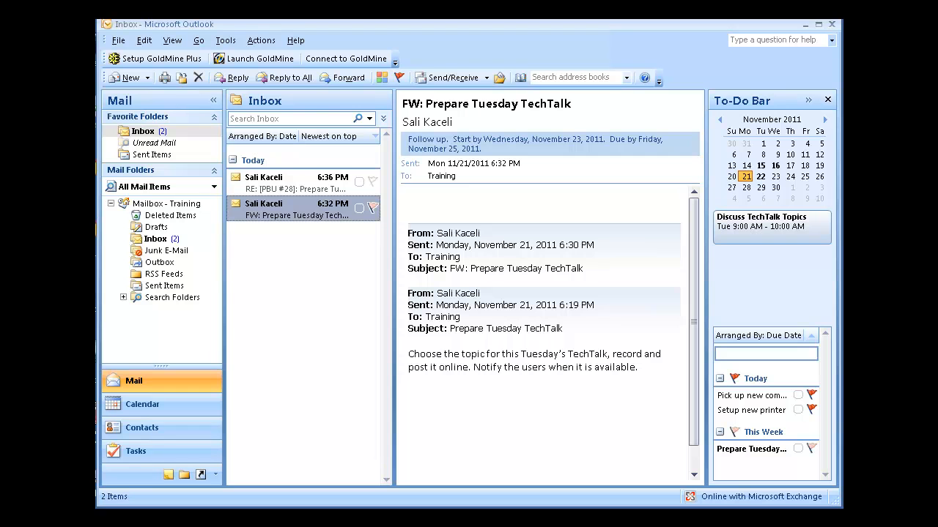
Delete the FW: Prepare Tuesday TechTalk message, leaving only the ticket #28 reply
left_click(293, 183)
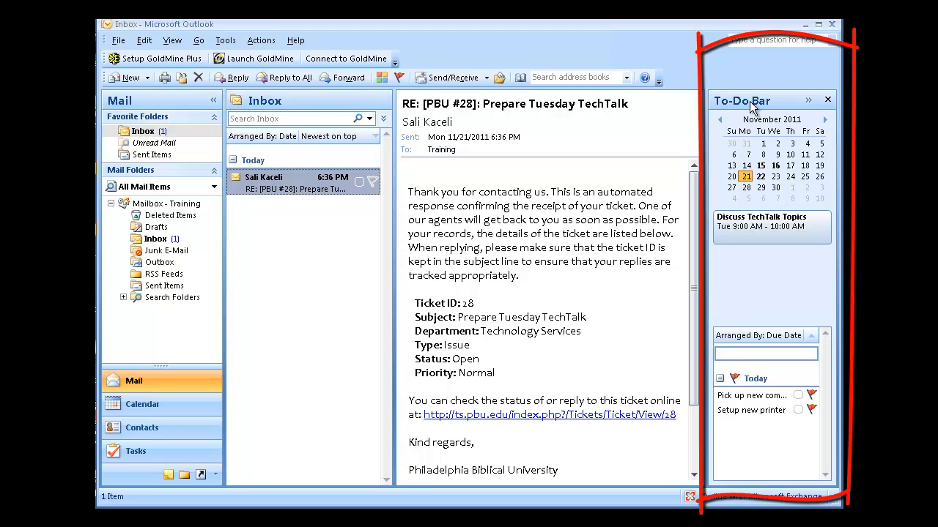
mouse_move(771, 208)
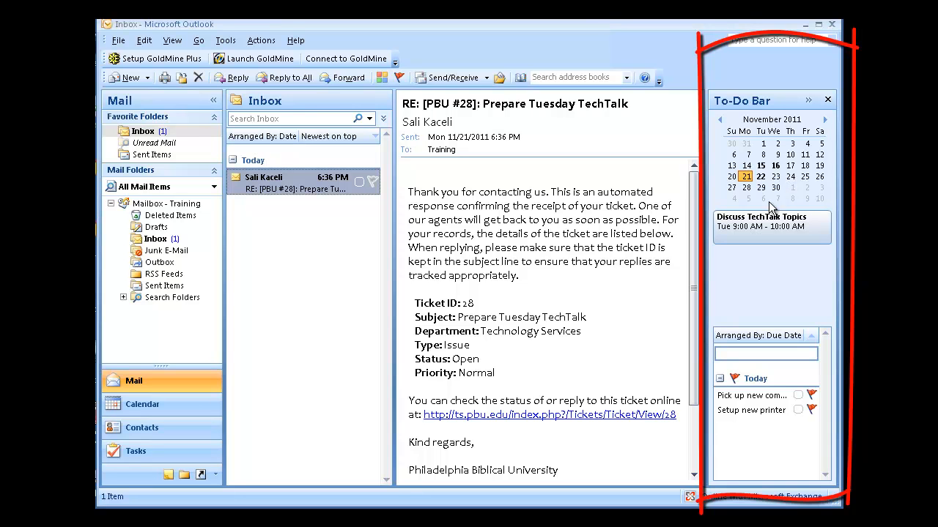
mouse_move(747, 419)
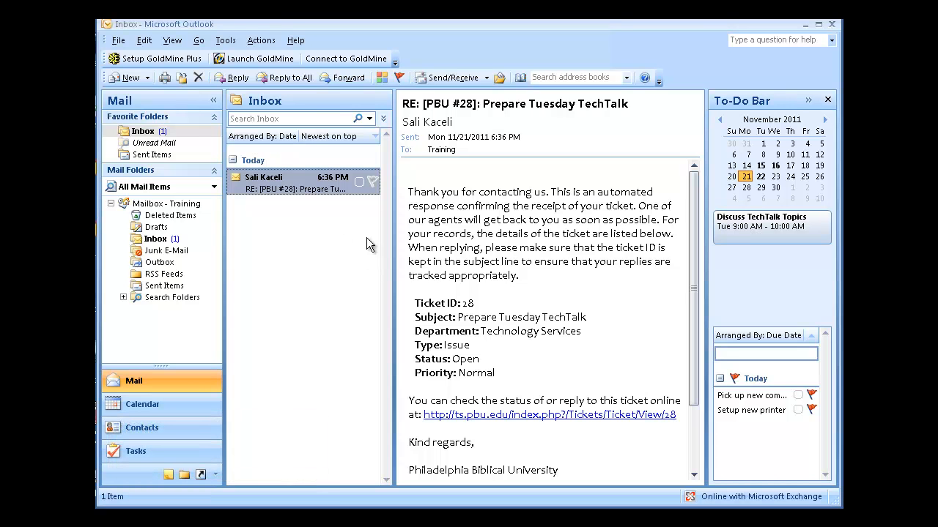
mouse_move(355, 197)
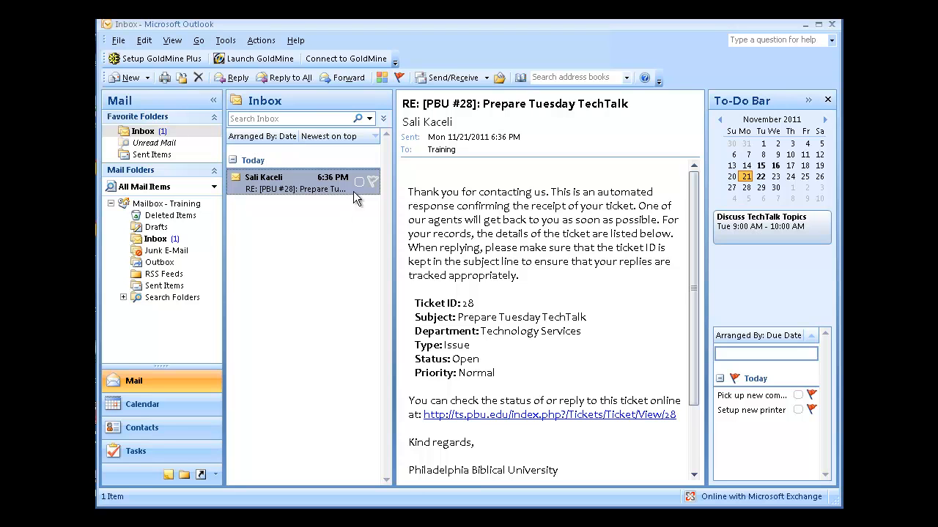
Flag the ticket #28 reply for follow-up Next Week, due Friday, December 2
left_click(372, 182)
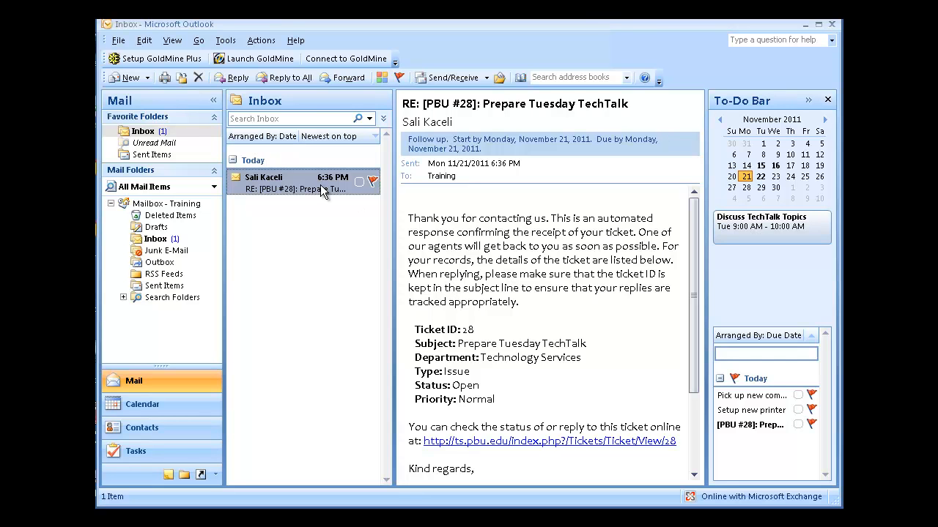
right_click(293, 183)
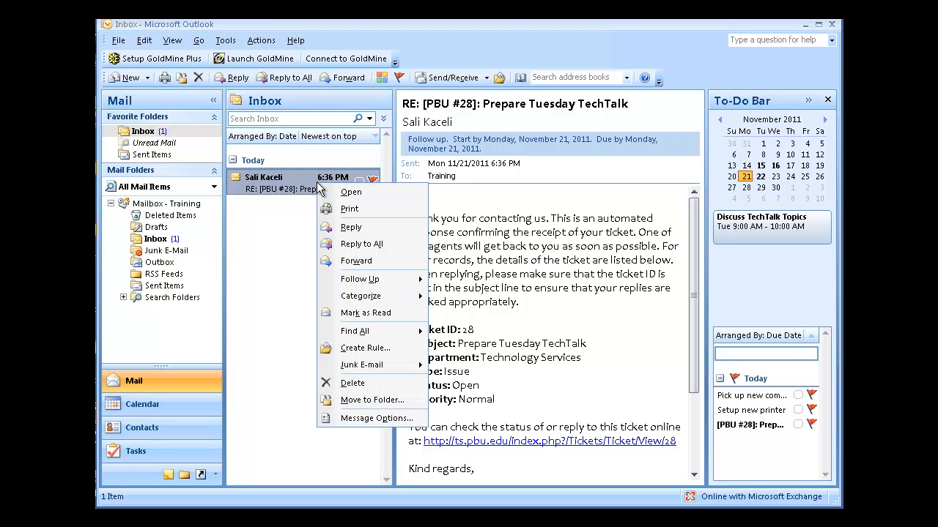
mouse_move(361, 278)
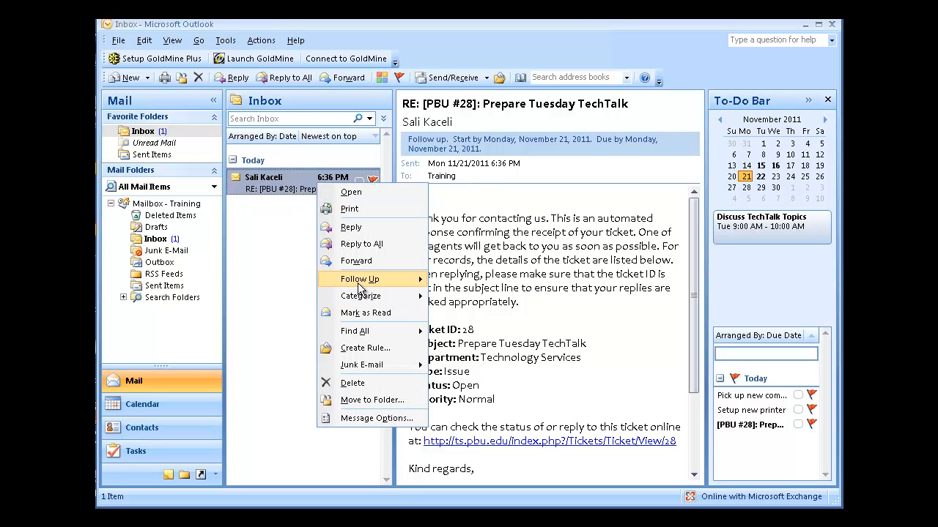
mouse_move(360, 278)
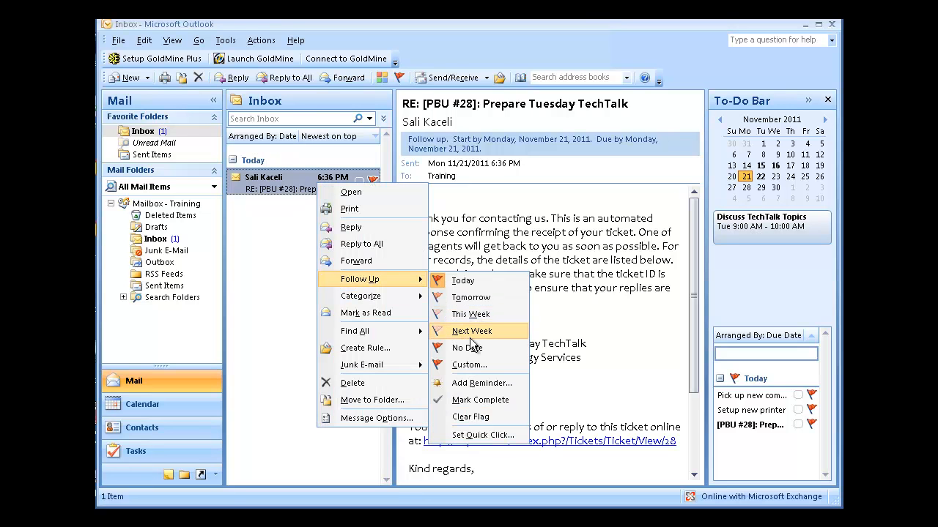
left_click(471, 331)
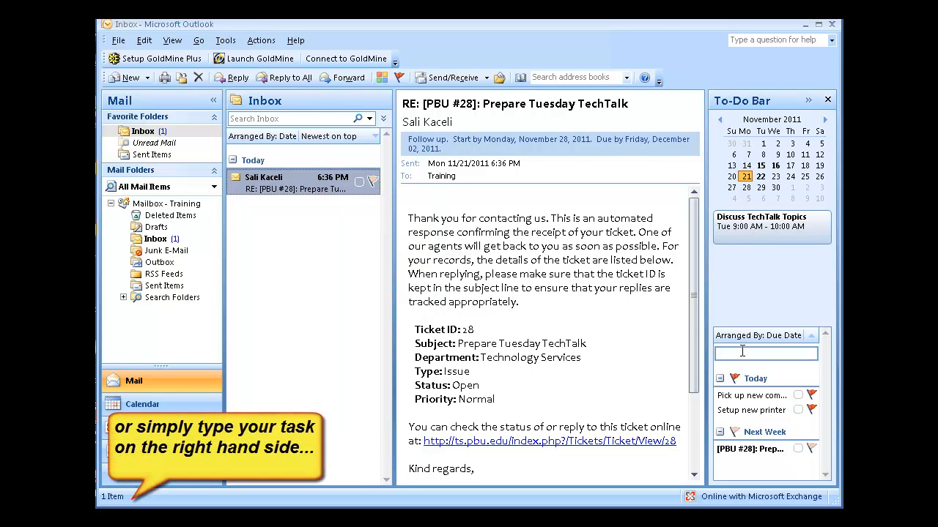
Create a 'Record TechTalk' task due today and set its priority to High
left_click(765, 353)
type("Record TechTalk")
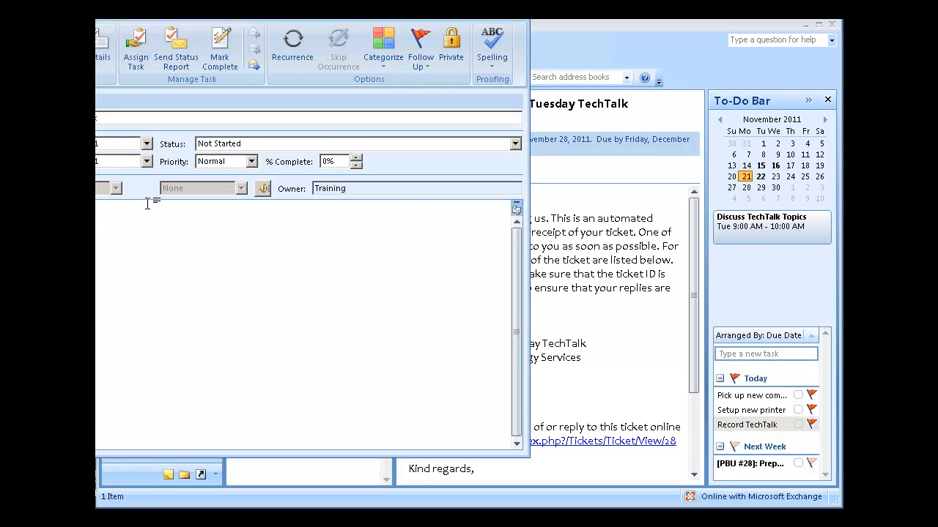
left_click(255, 162)
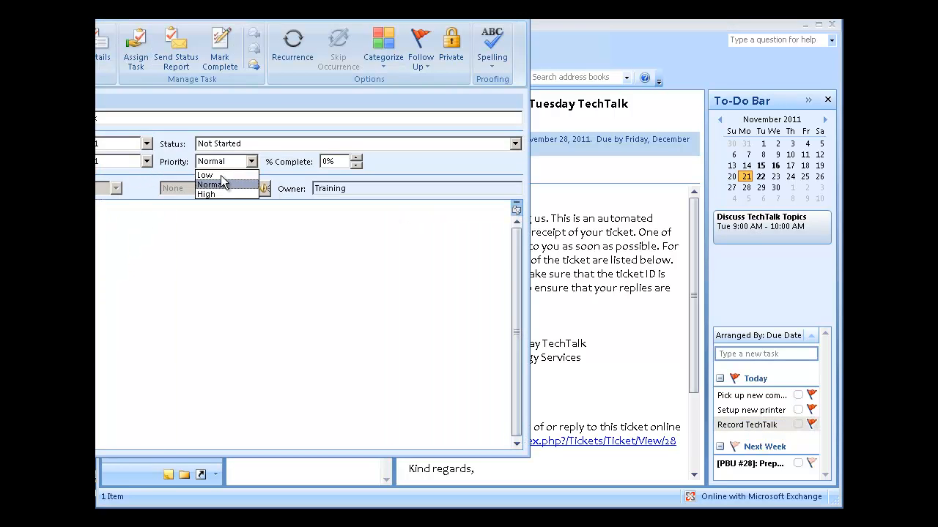
left_click(205, 195)
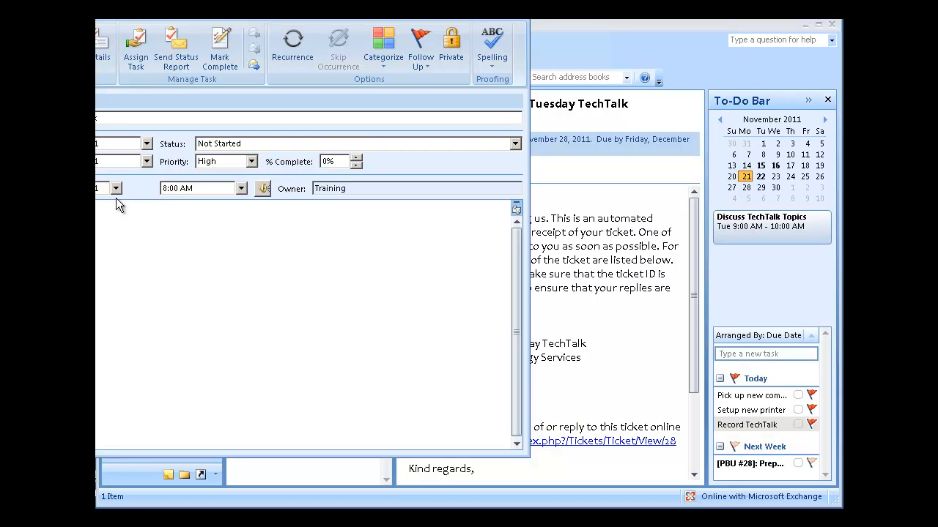
mouse_move(241, 199)
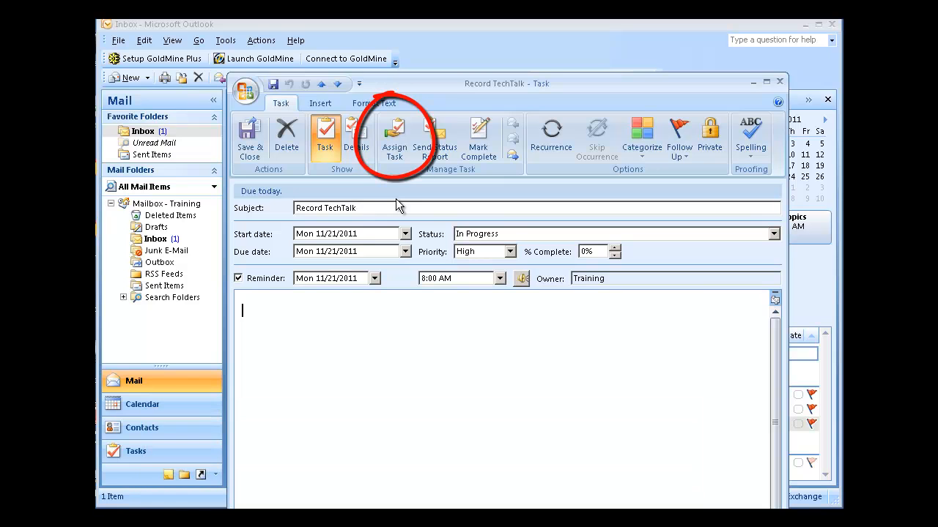
mouse_move(394, 139)
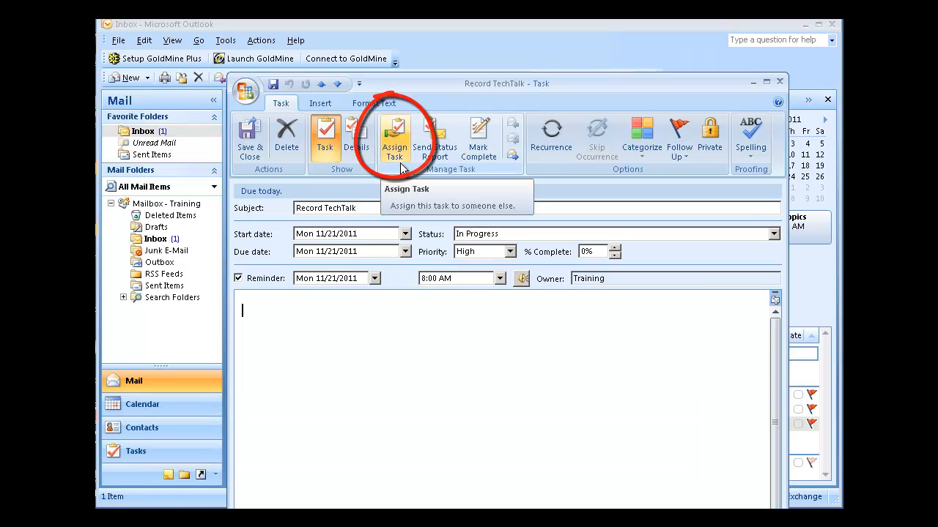
Assign the Record TechTalk task to the colleague with a progress-update note and send it
left_click(394, 139)
type("skace")
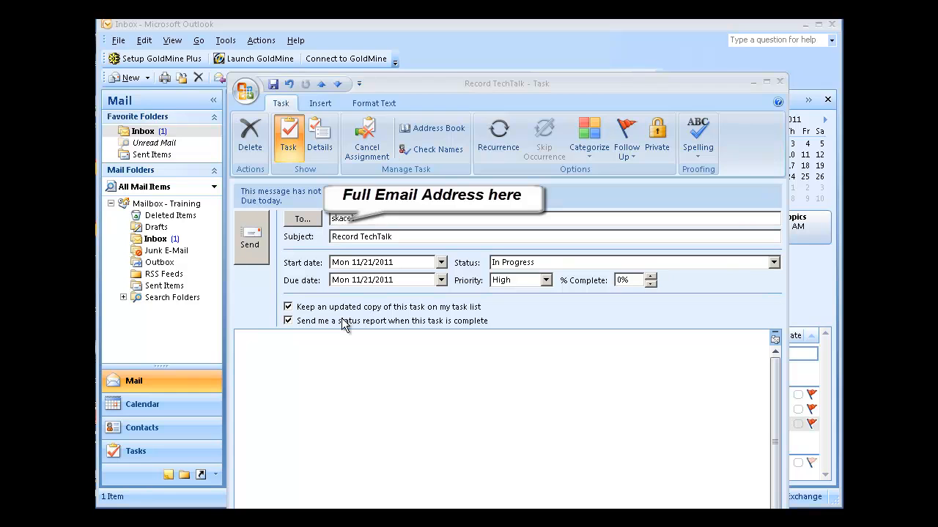
mouse_move(438, 337)
type("Please send me progress updates on this task.")
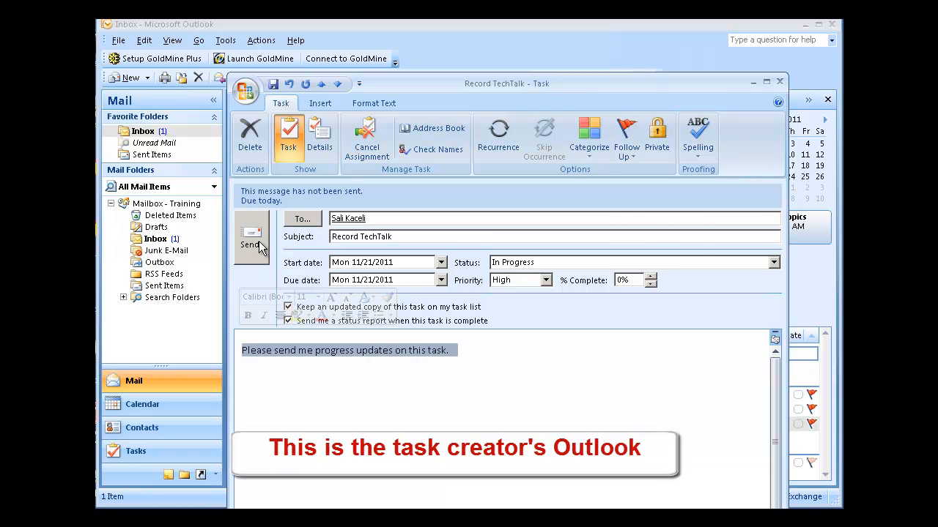
left_click(250, 237)
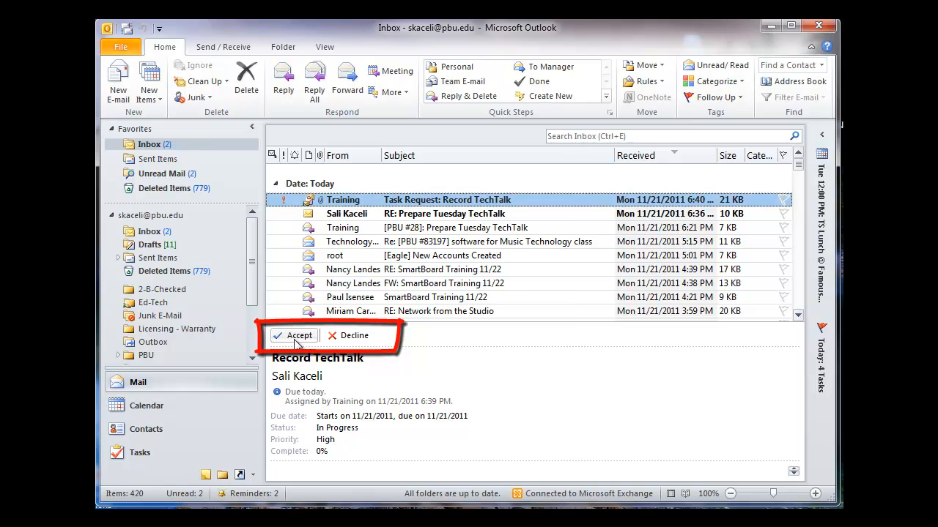
Accept the Record TechTalk task request and send the response now
left_click(293, 335)
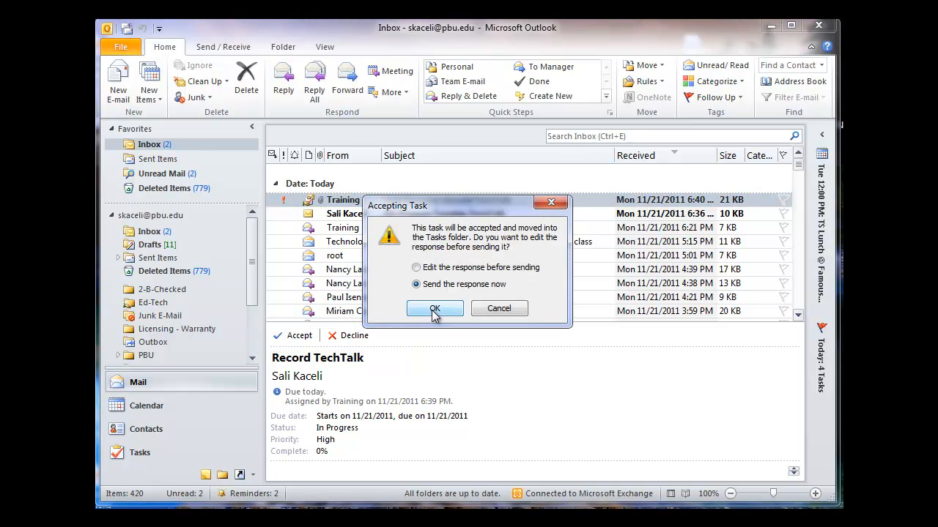
left_click(433, 308)
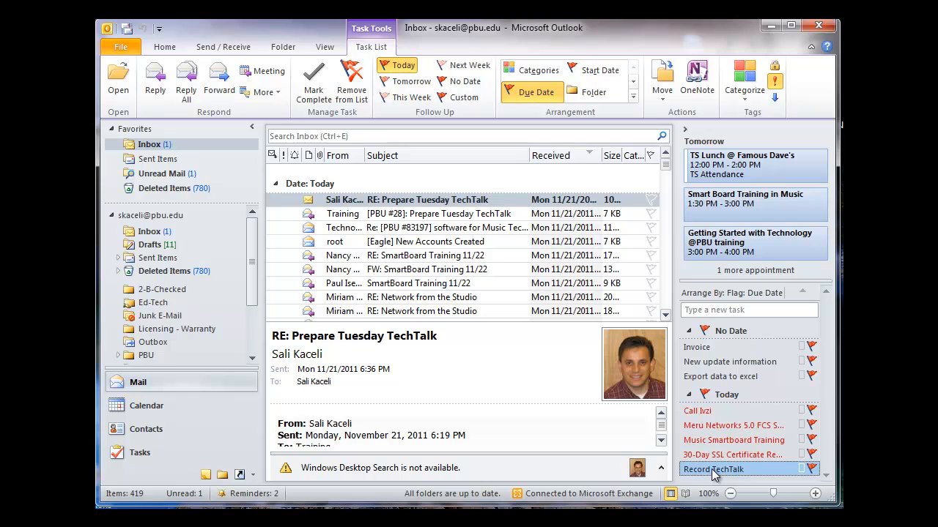
Set Record TechTalk to 50% complete with note 'Recording almost done.' and save
double_click(711, 469)
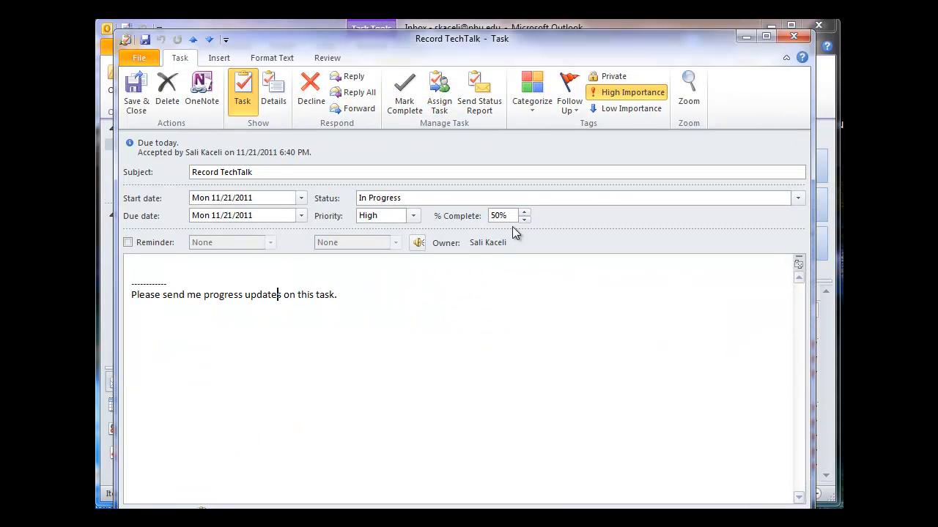
type("Recording almost done.")
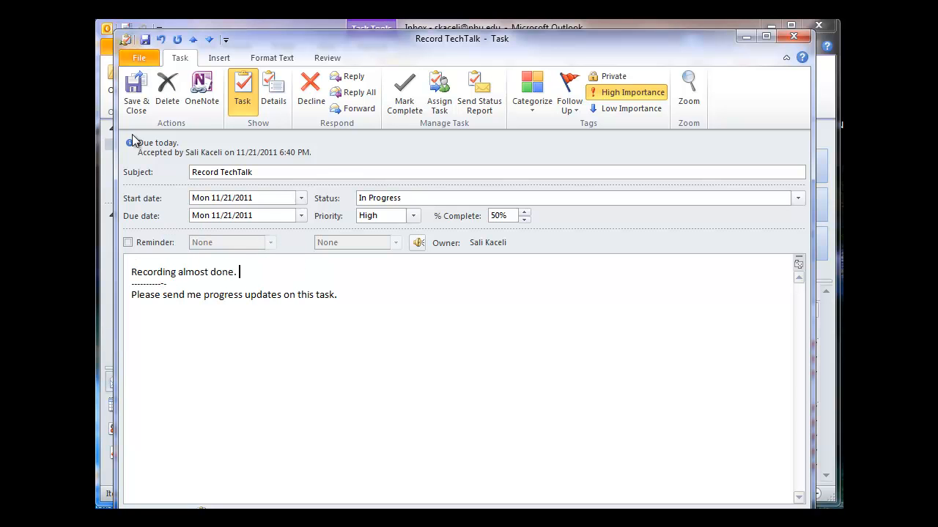
mouse_move(137, 91)
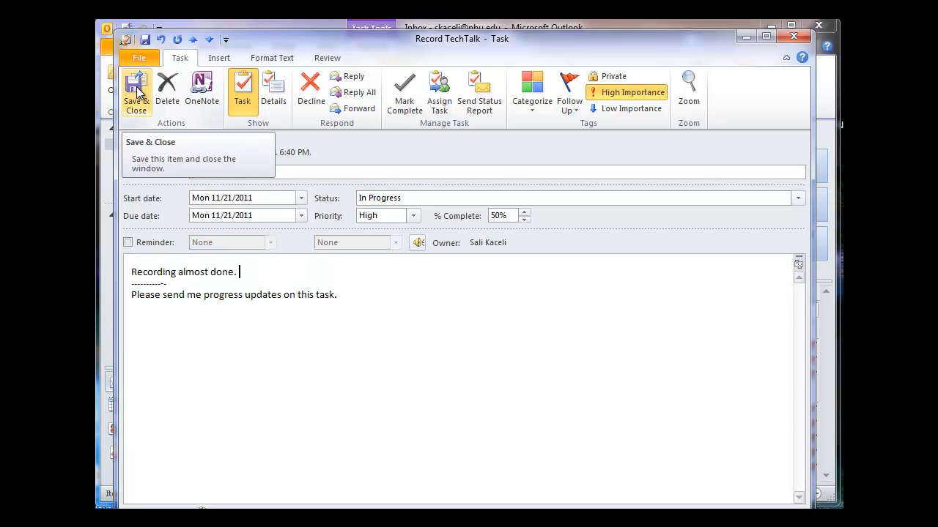
left_click(136, 91)
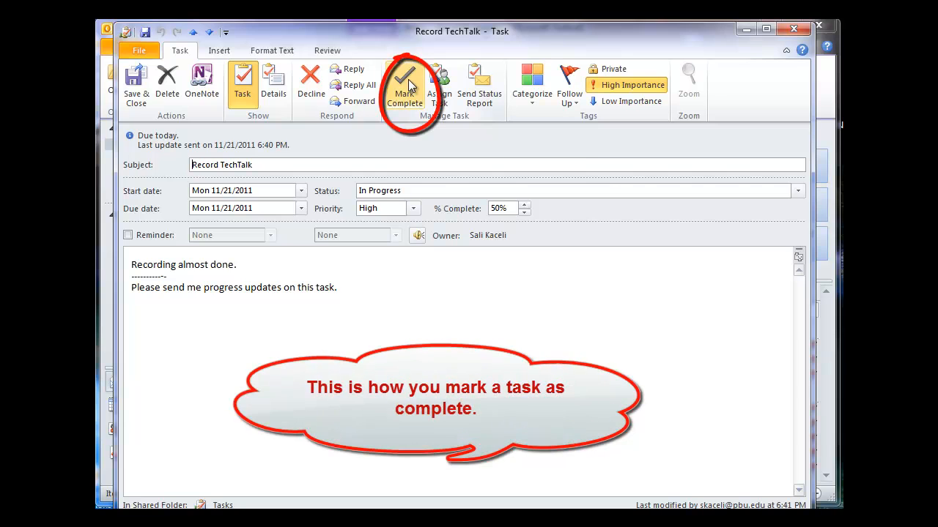
Mark the Record TechTalk task complete so it leaves the Today list
left_click(404, 84)
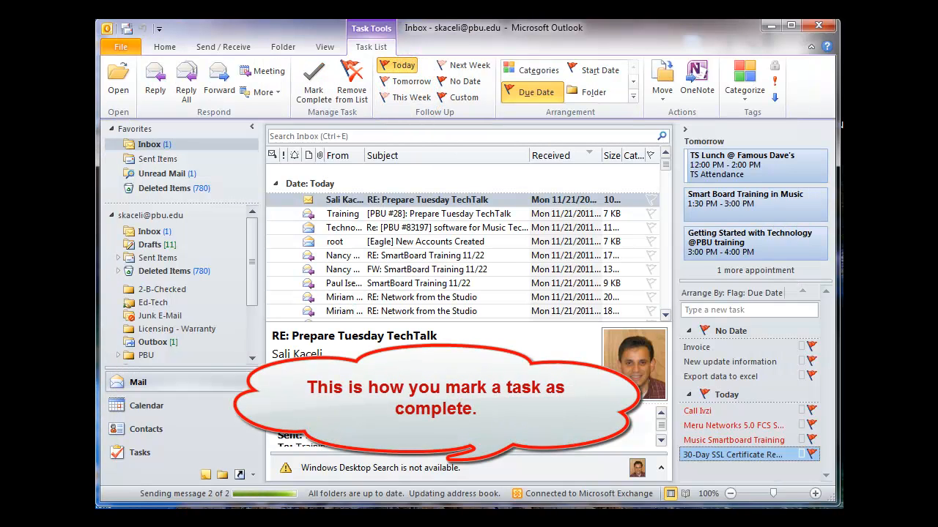